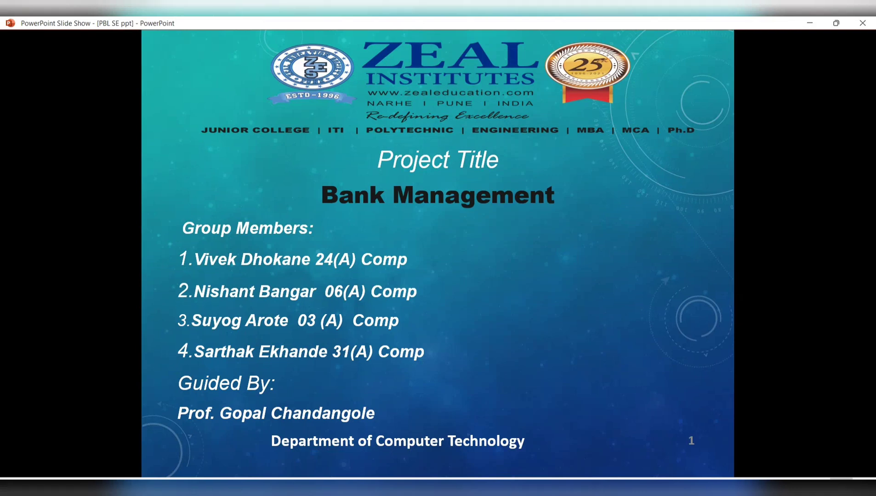
Advance the slide show from the Bank Management title slide to the slide 4 flow chart
{"action": "key", "text": "Right"}
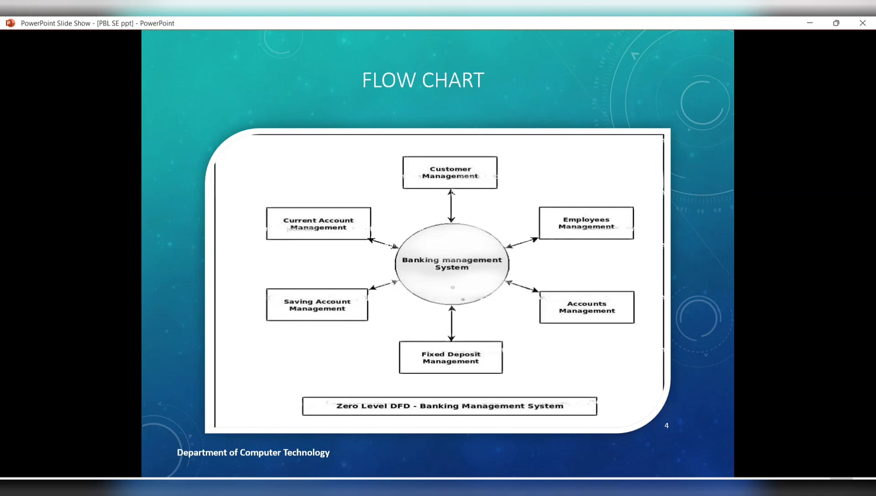
{"action": "mouse_move", "coordinate": [594, 247]}
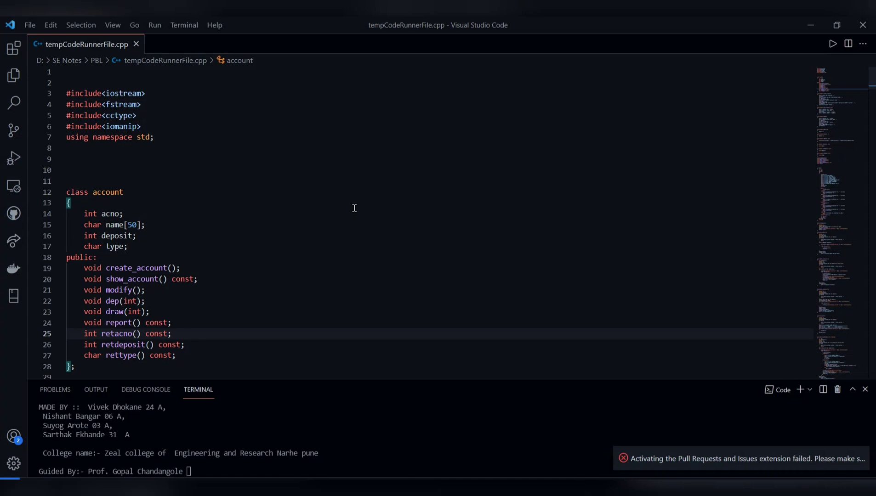
Scroll the C++ source to the account class and create_account, and enlarge the terminal panel
{"action": "left_click", "coordinate": [189, 334]}
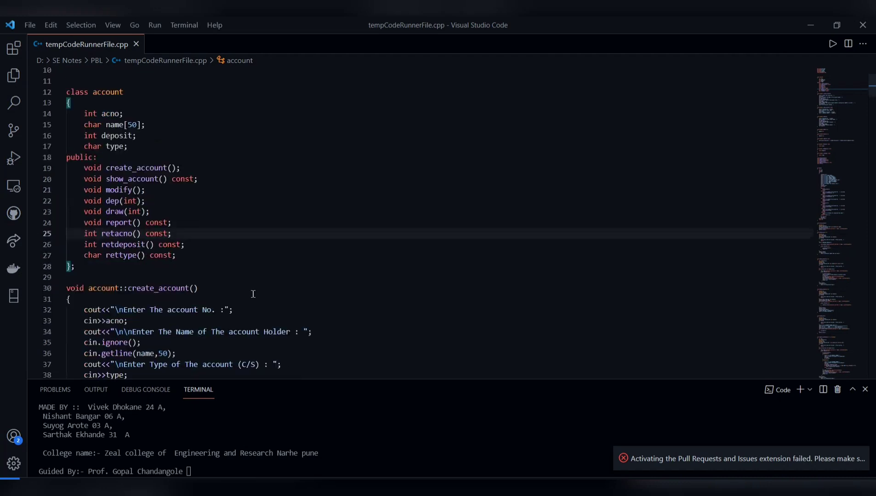
{"action": "scroll", "scroll_direction": "down", "scroll_amount": 3}
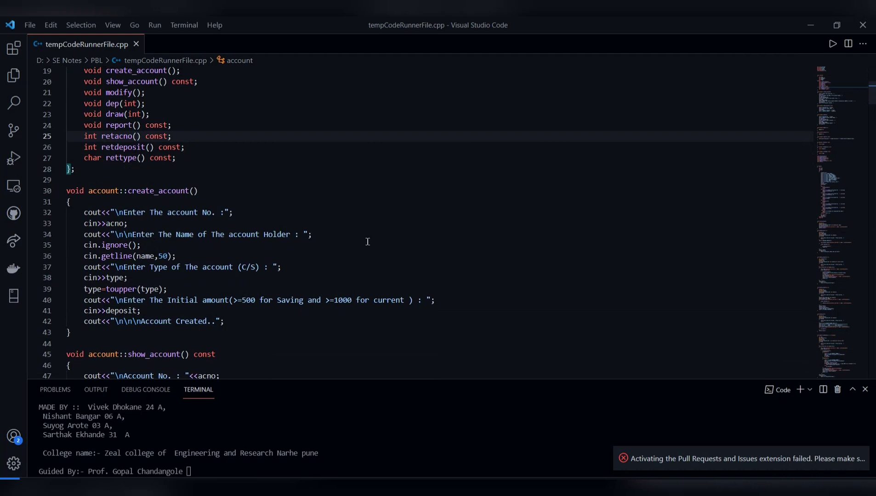
{"action": "scroll", "scroll_direction": "down", "scroll_amount": 3}
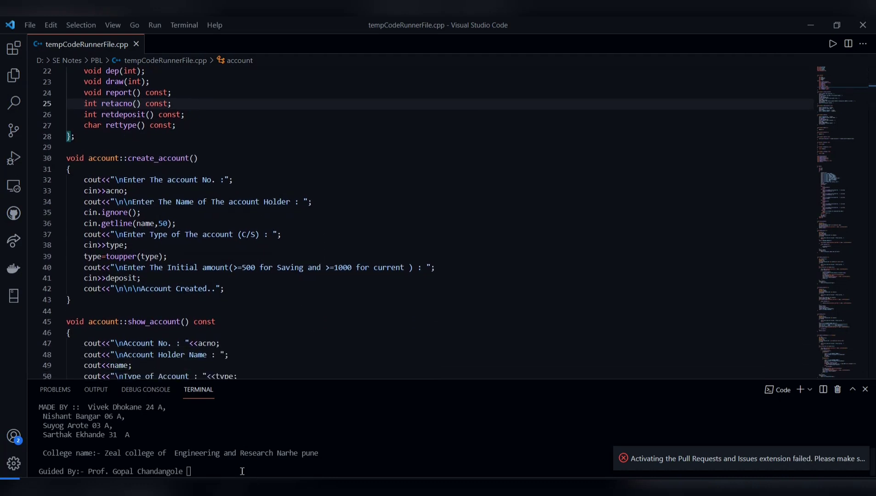
{"action": "left_click_drag", "start_coordinate": [444, 389], "coordinate": [444, 346]}
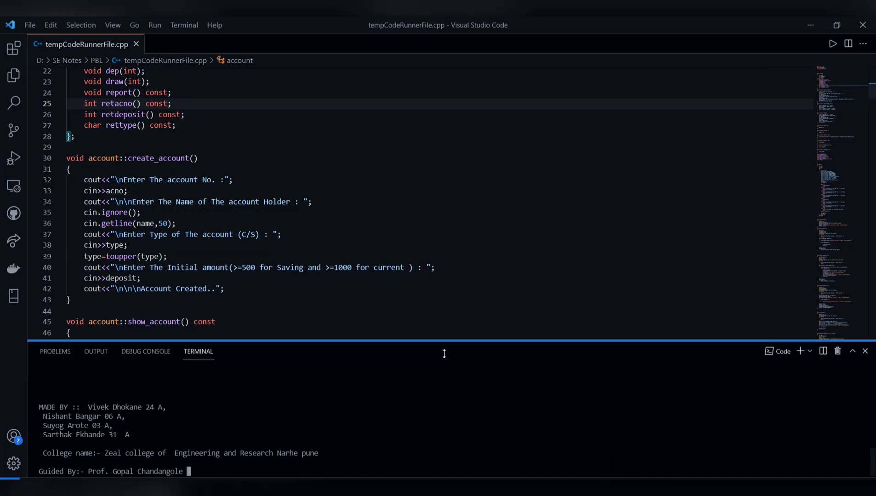
Choose New Account (option 1), enter account number 1234567, and start typing holder name 'sach'
{"action": "left_click_drag", "start_coordinate": [444, 342], "coordinate": [444, 187]}
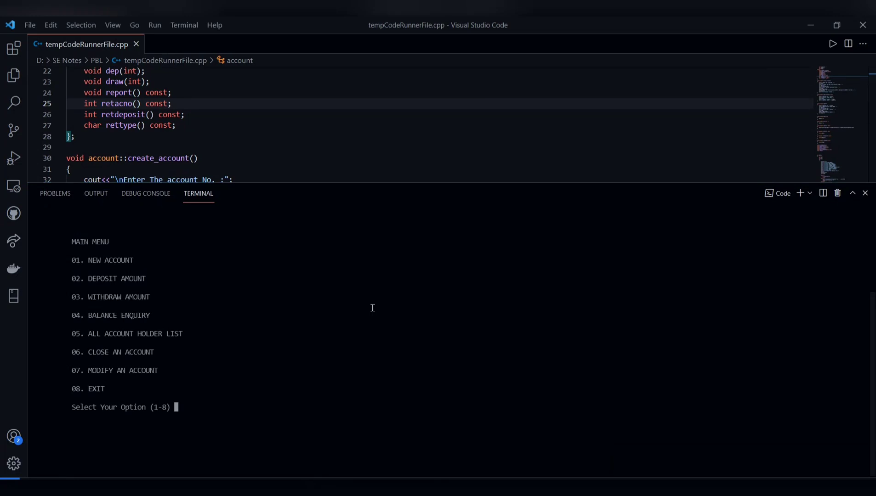
{"action": "mouse_move", "coordinate": [265, 391]}
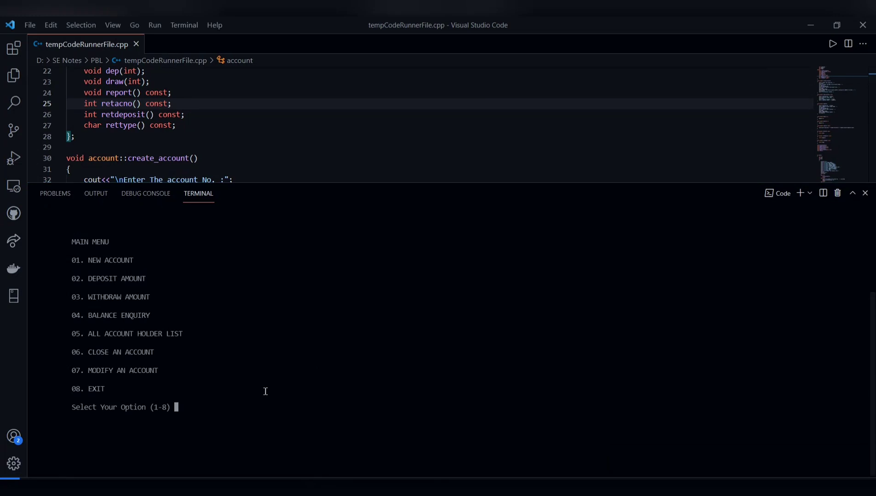
{"action": "type", "text": "1"}
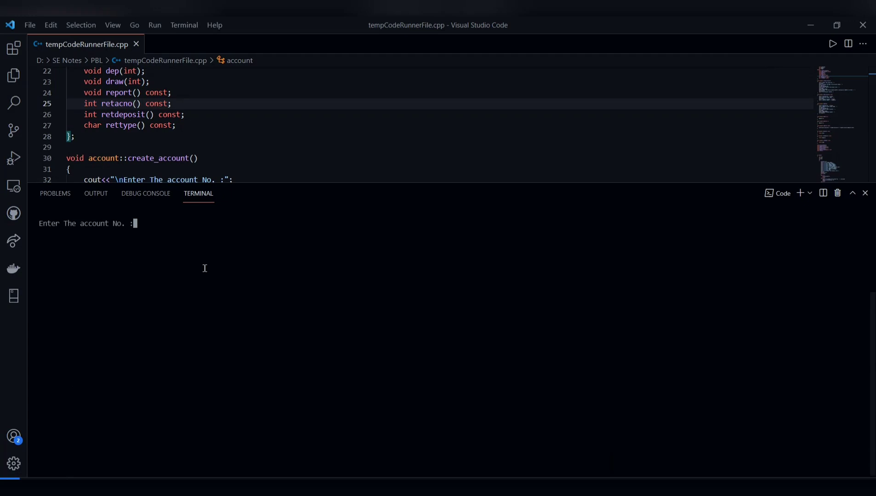
{"action": "type", "text": "1234567"}
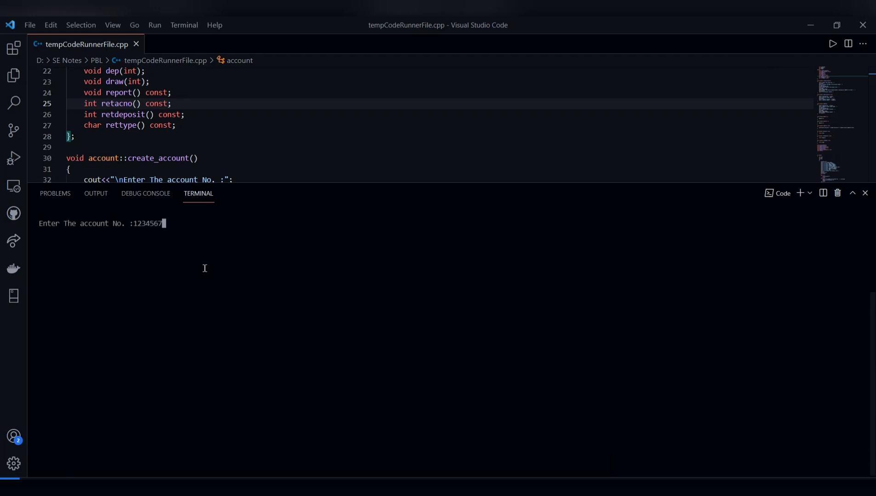
{"action": "key", "text": "enter"}
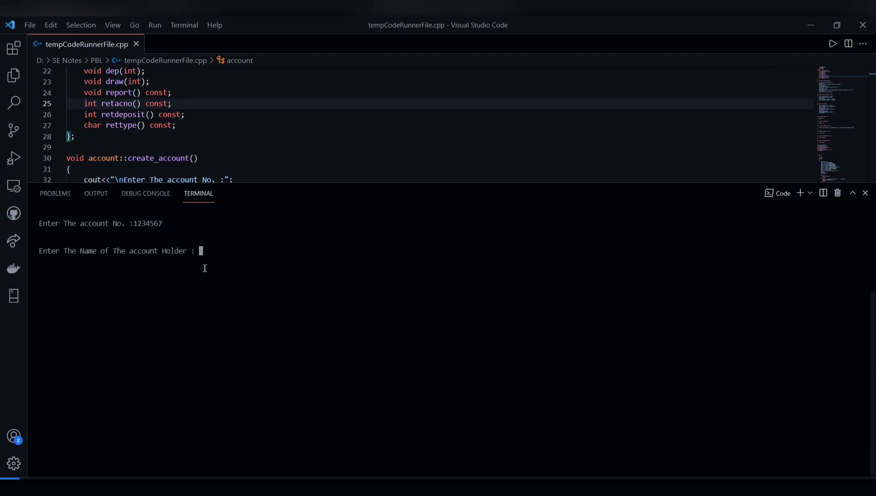
{"action": "type", "text": "sach"}
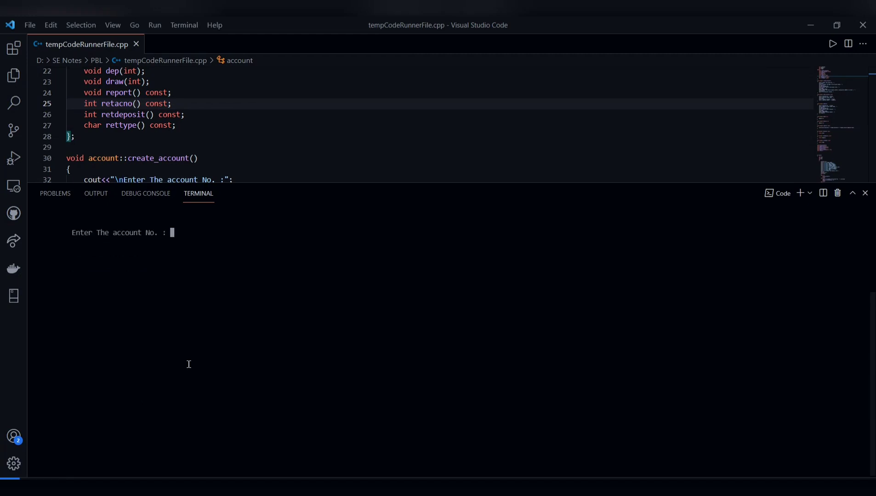
Withdraw from account 1234567, lowering its balance from 13400 to 12900, then enter option 8
{"action": "type", "text": "1234567"}
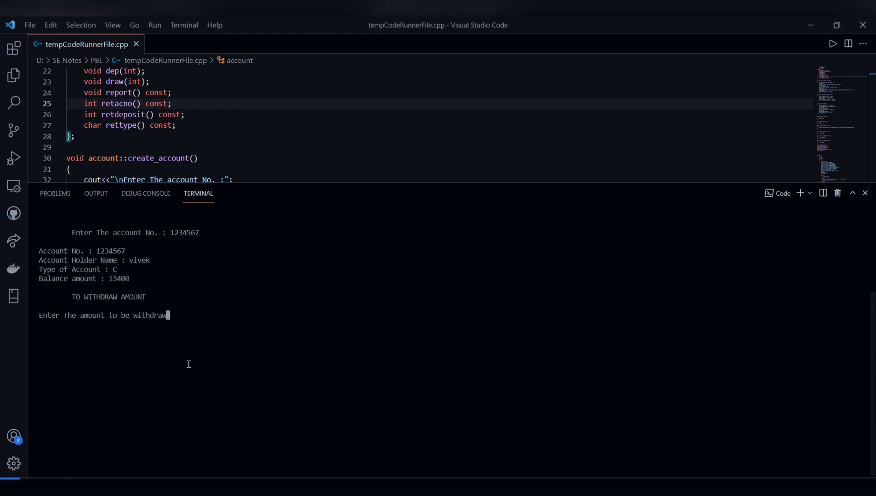
{"action": "type", "text": "5"}
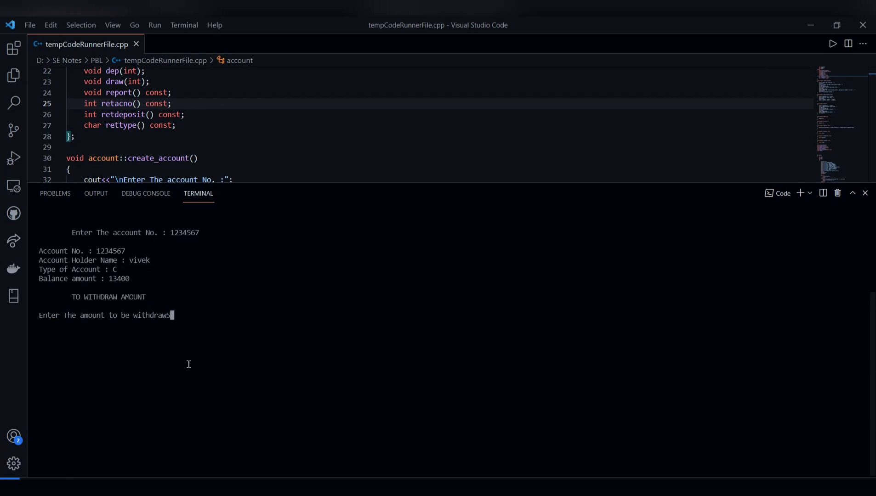
{"action": "key", "text": "Enter"}
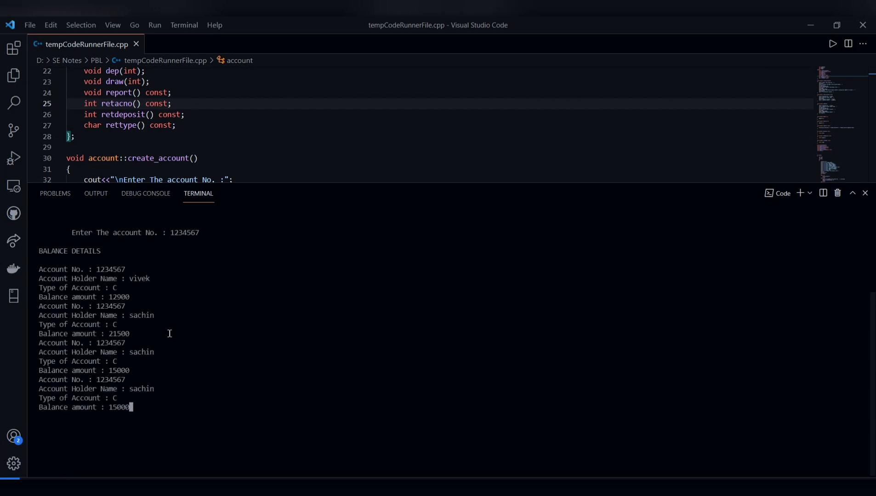
{"action": "mouse_move", "coordinate": [138, 427]}
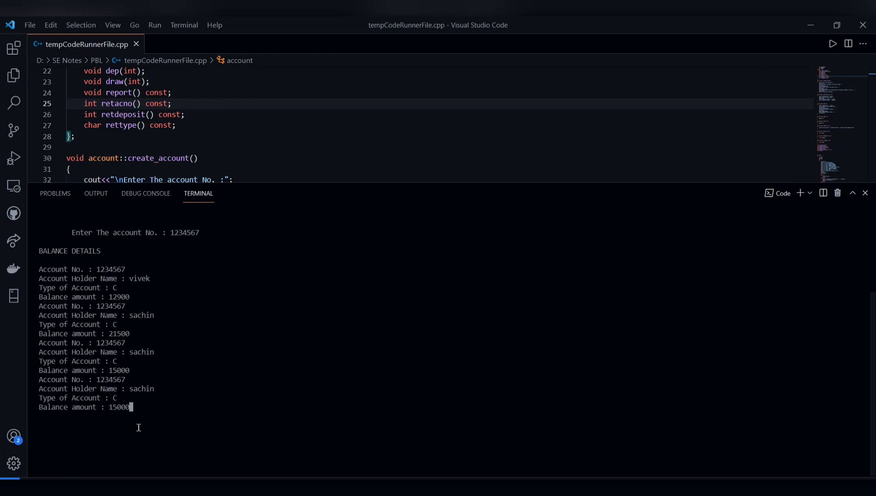
{"action": "type", "text": "8"}
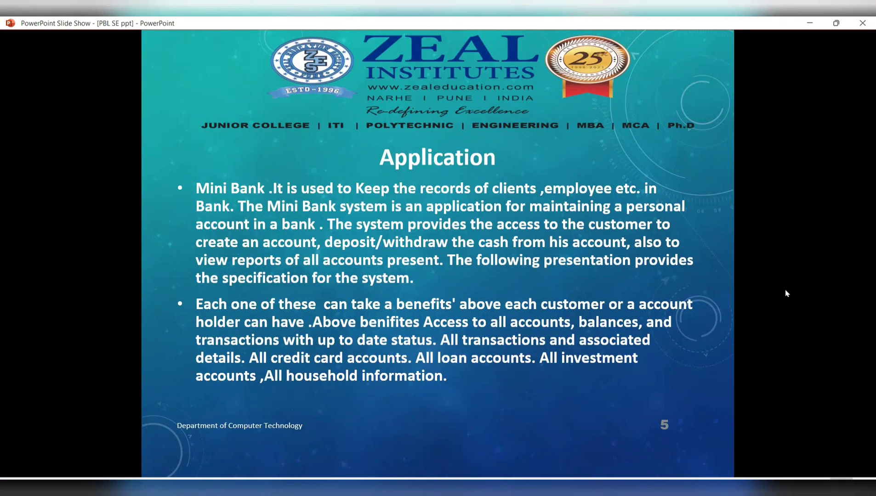
{"action": "mouse_move", "coordinate": [763, 241]}
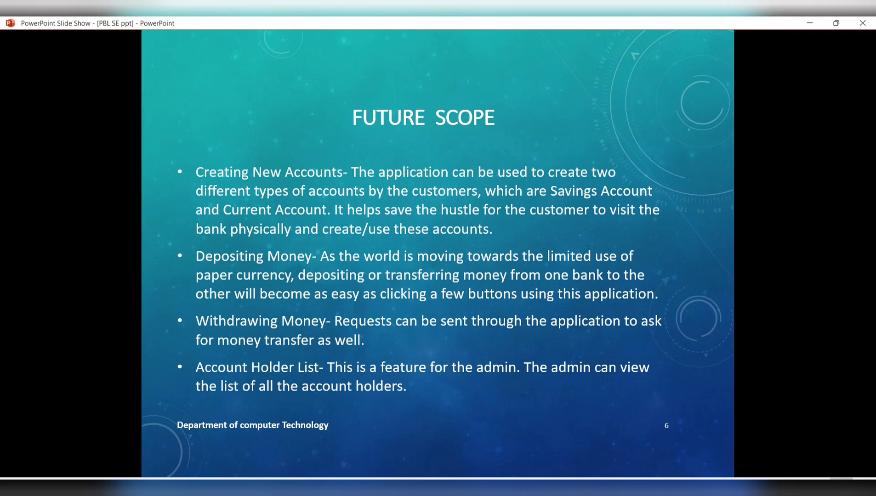
Move the slide show past the Future Scope slide to the final Thank You slide
{"action": "key", "text": "right"}
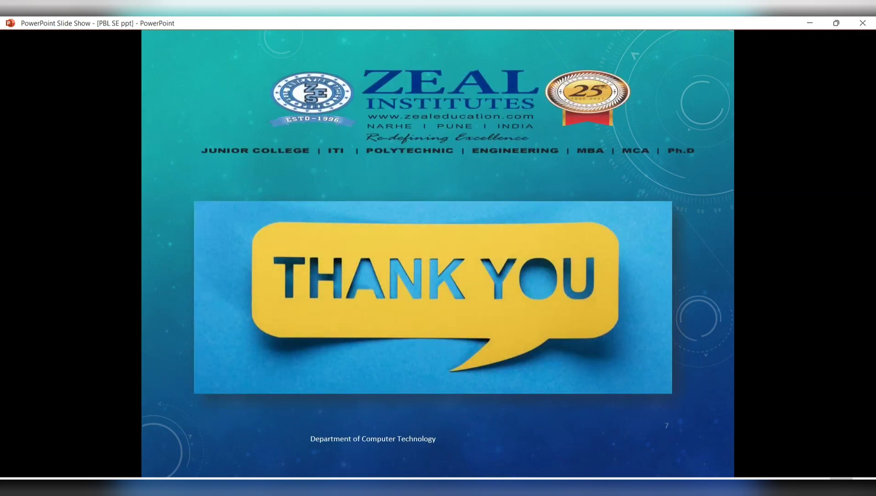